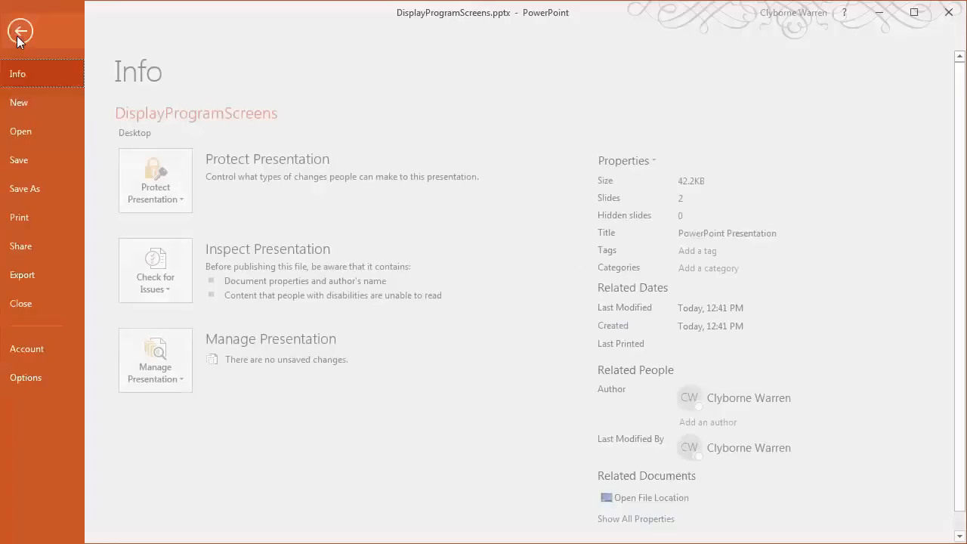
# - Export the DisplayProgramScreens presentation as a PDF from PowerPoint
pyautogui.click(22, 275)
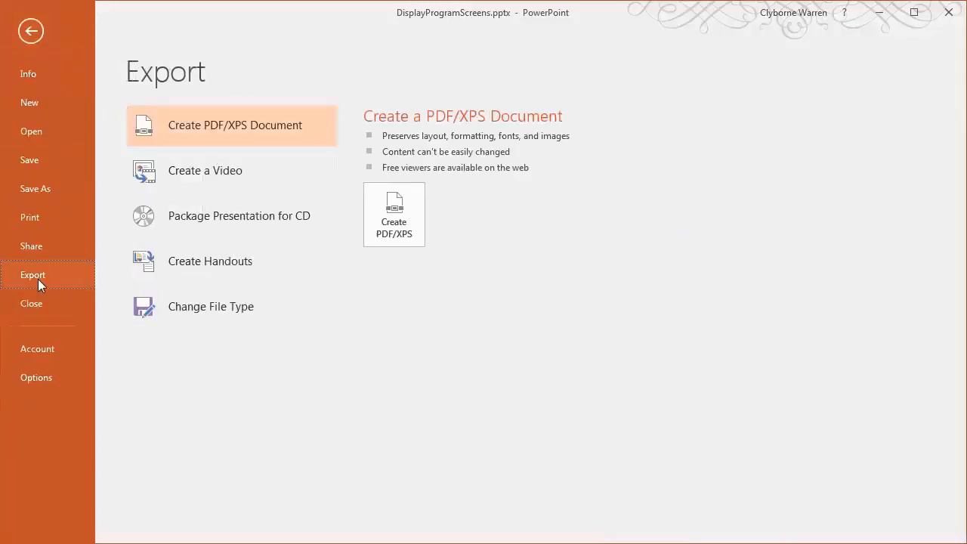
pyautogui.click(394, 214)
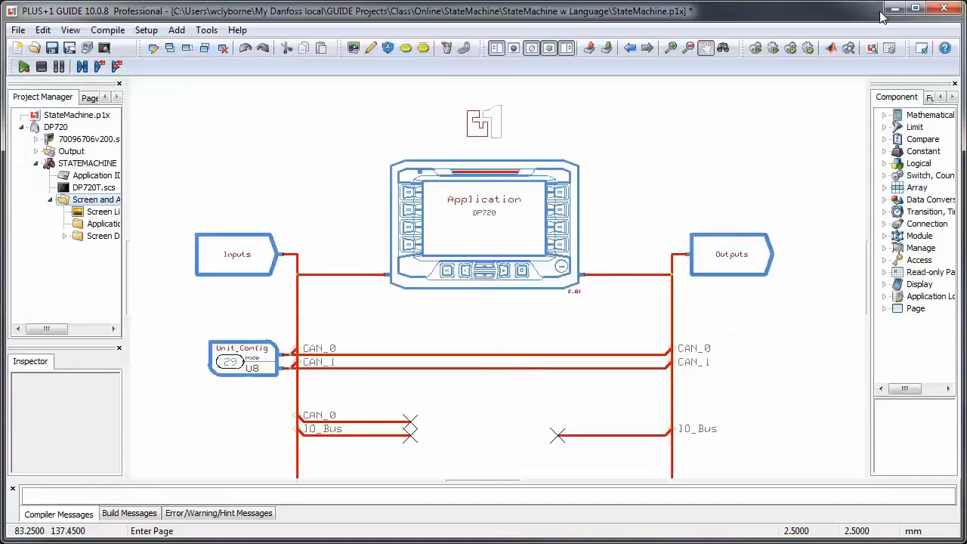
# - Open DisplayProgramScreens.pdf from the project's Documents folder to view the screen flow
pyautogui.click(87, 163)
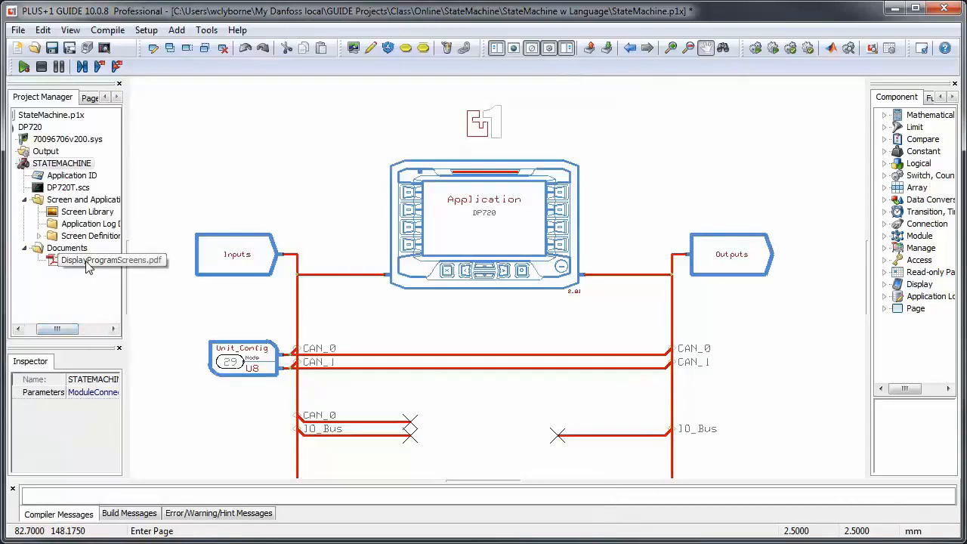
pyautogui.doubleClick(111, 260)
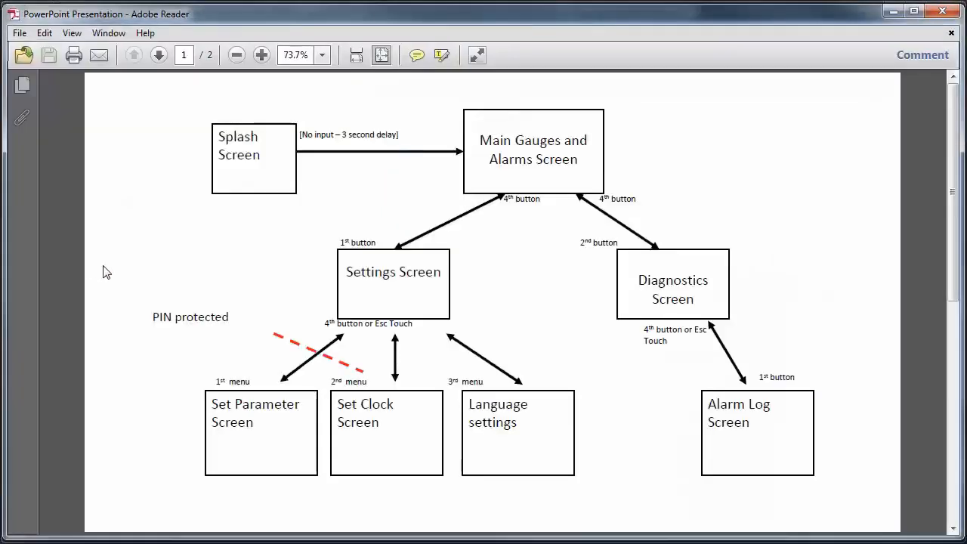
pyautogui.moveTo(901, 19)
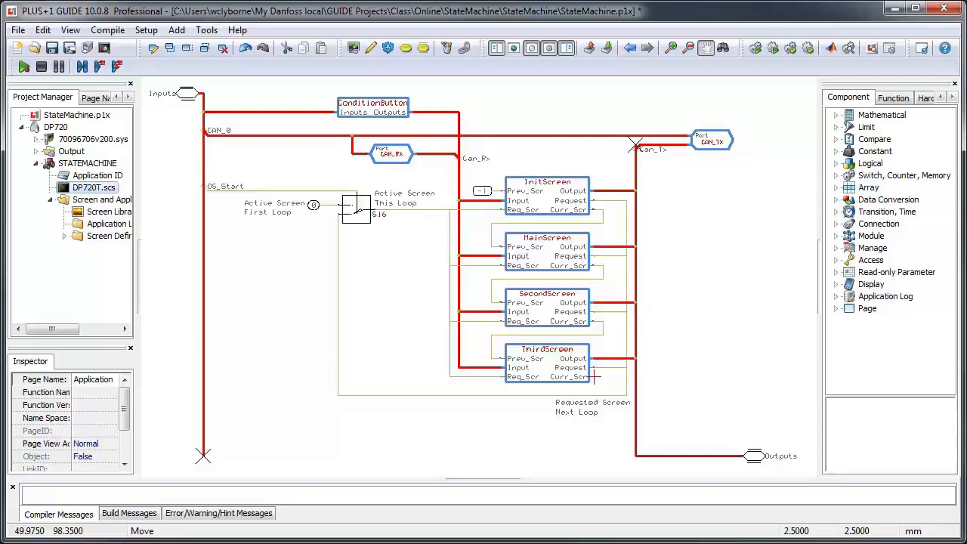
# - Select the MainScreen page component on the StateMachine application page
pyautogui.click(481, 190)
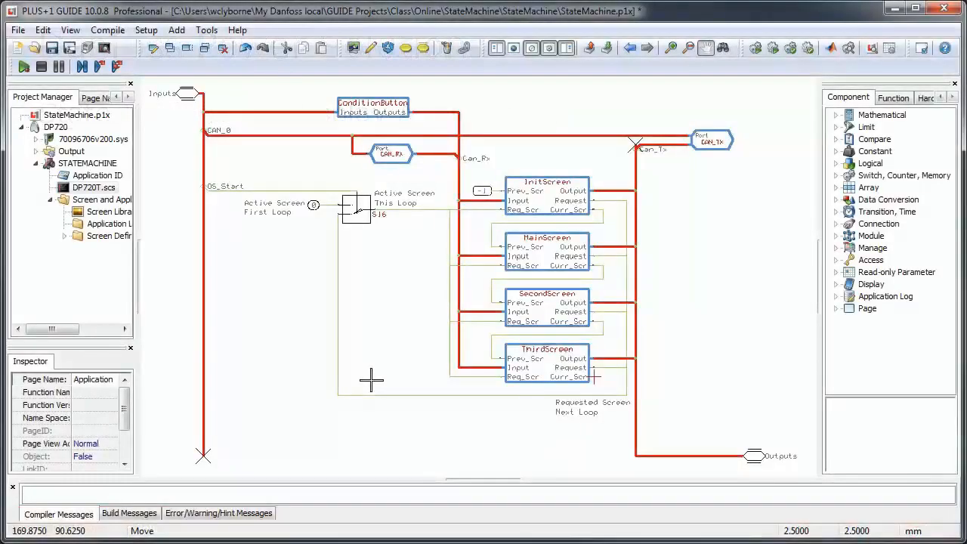
pyautogui.moveTo(296, 375)
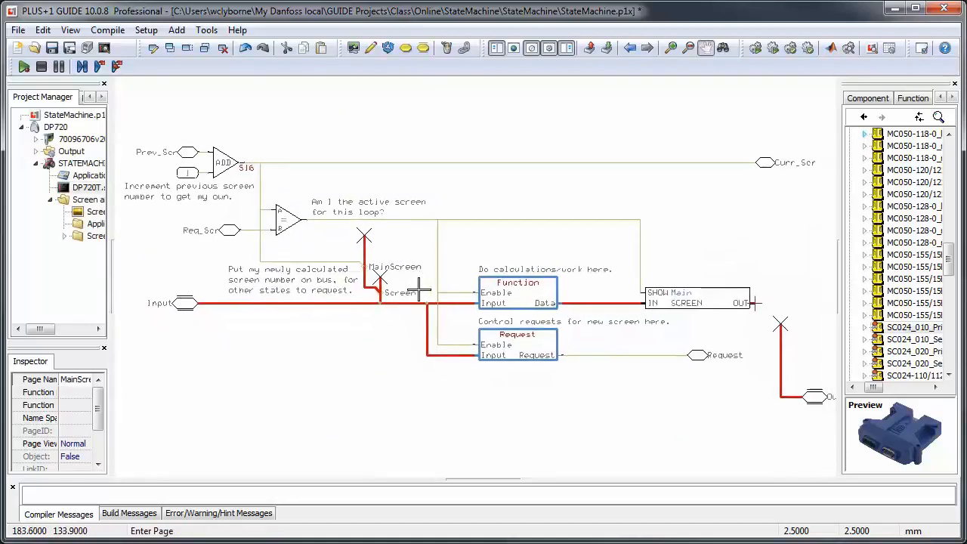
pyautogui.moveTo(172, 218)
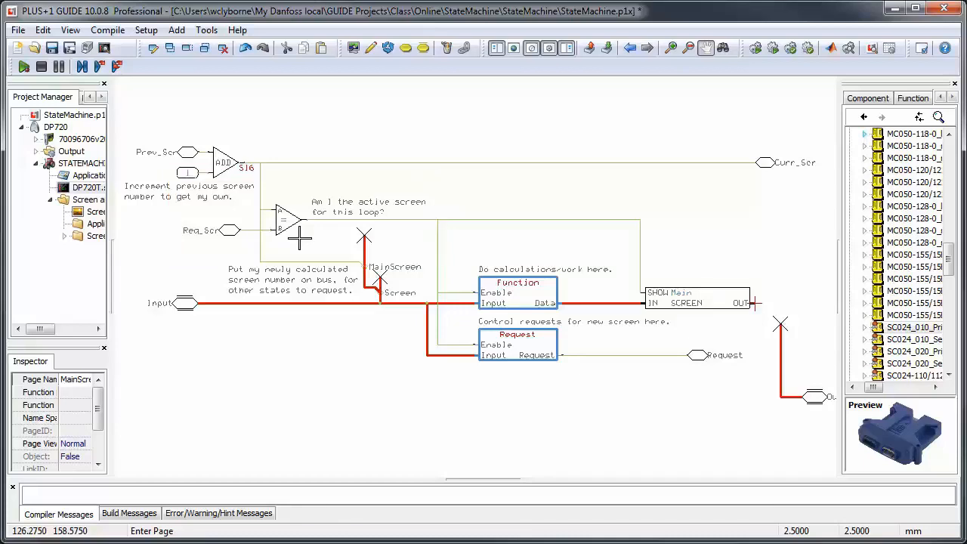
pyautogui.moveTo(377, 317)
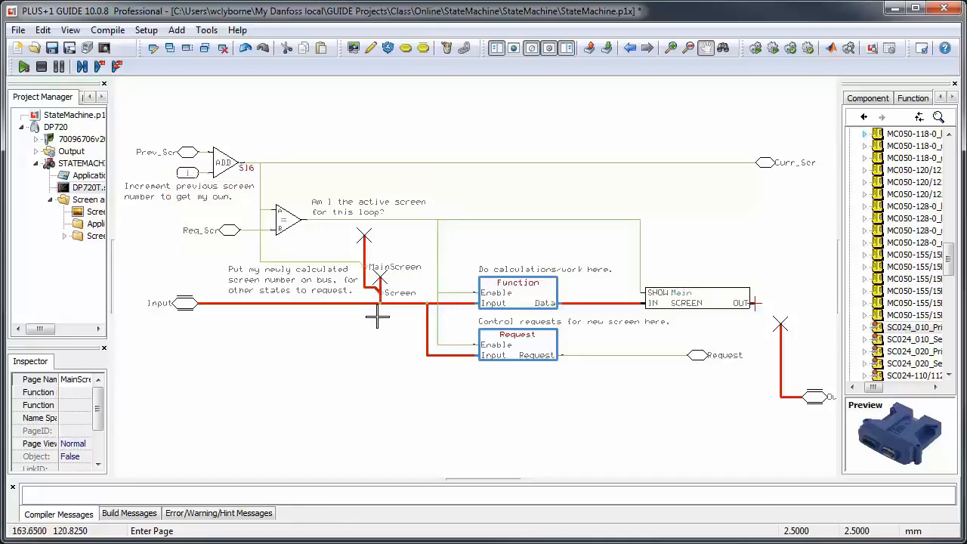
pyautogui.moveTo(377, 322)
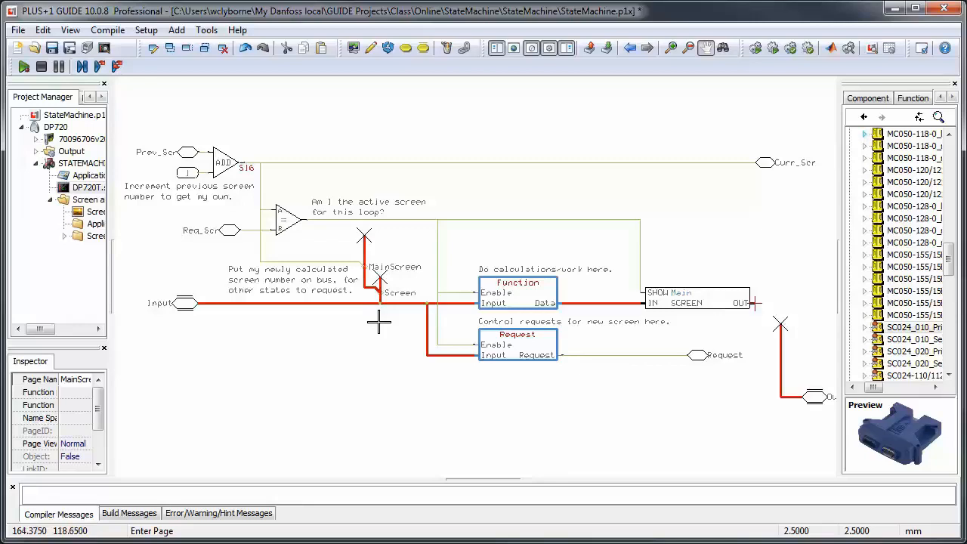
pyautogui.click(380, 279)
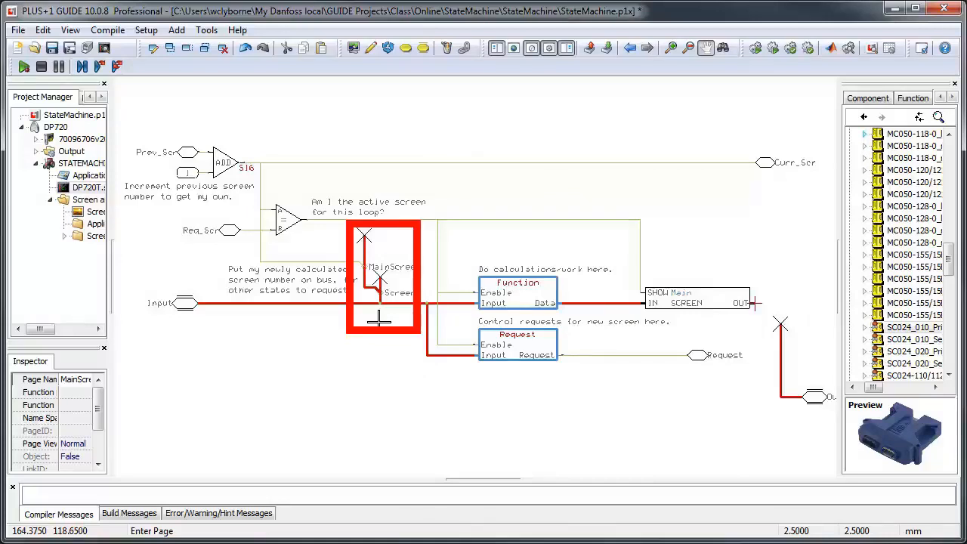
pyautogui.click(388, 385)
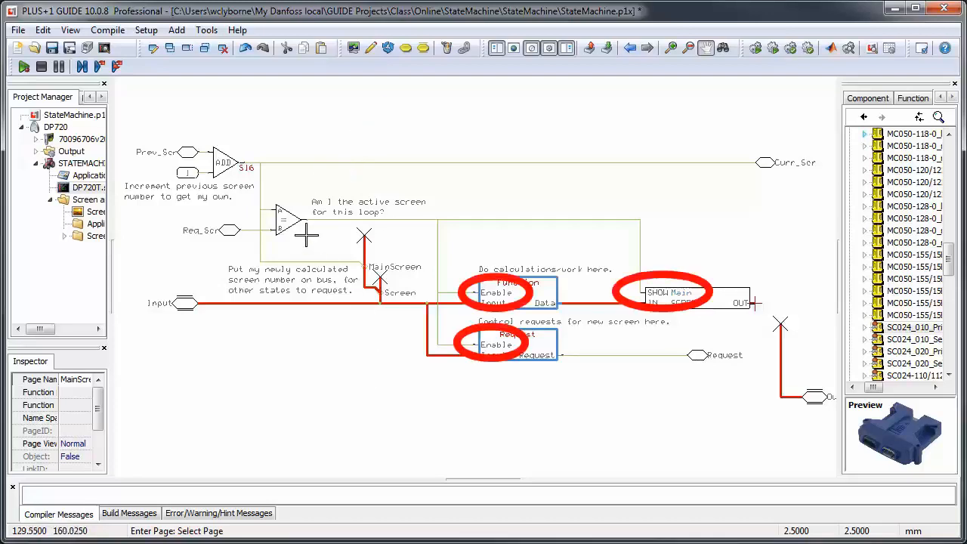
pyautogui.moveTo(398, 232)
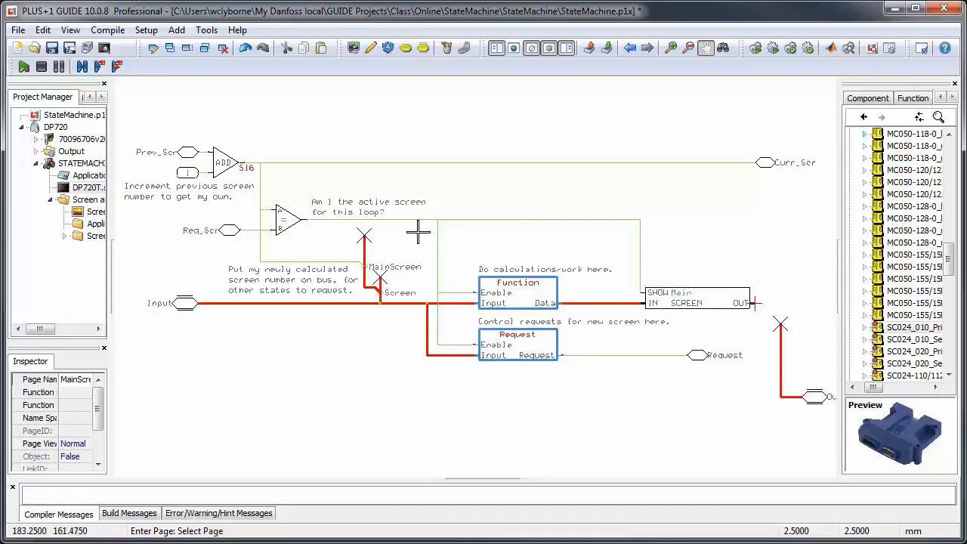
pyautogui.moveTo(465, 287)
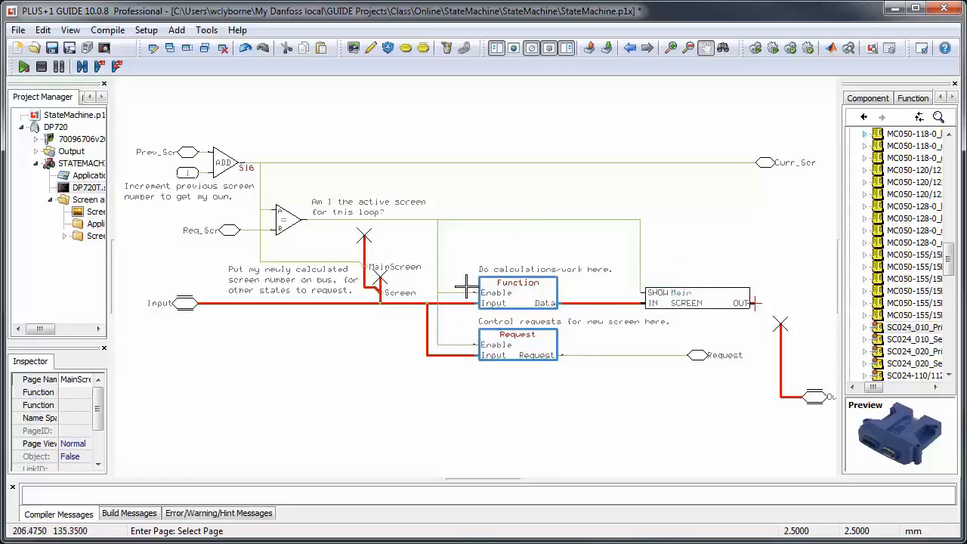
pyautogui.moveTo(467, 303)
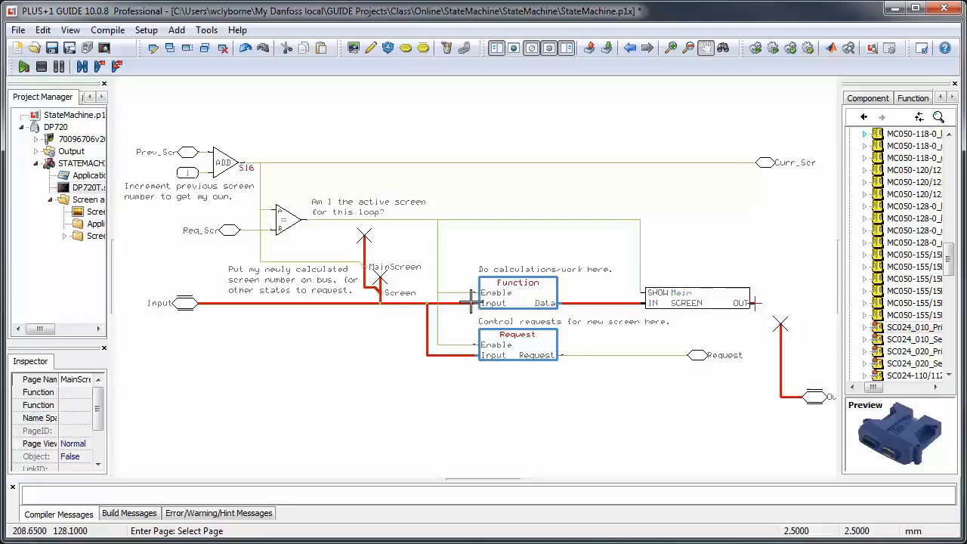
pyautogui.moveTo(460, 351)
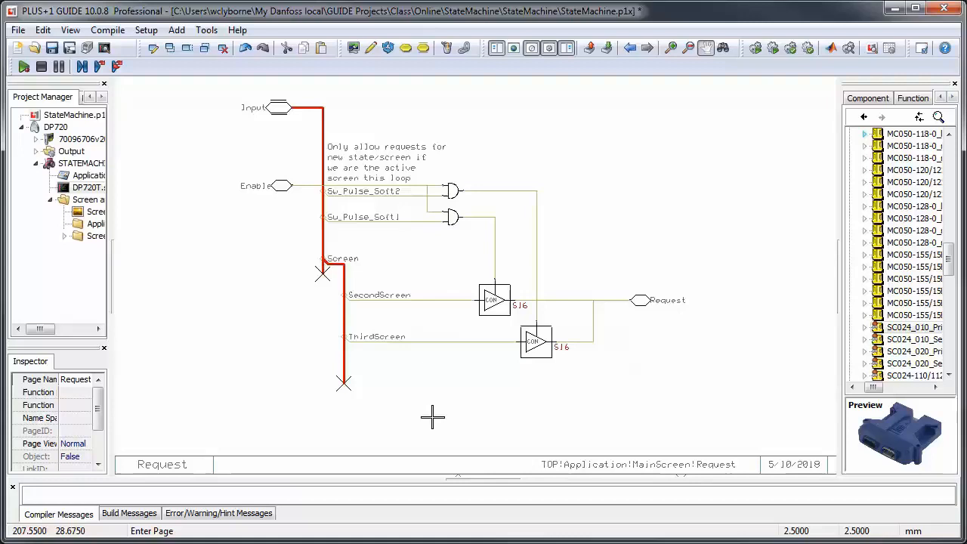
pyautogui.moveTo(471, 333)
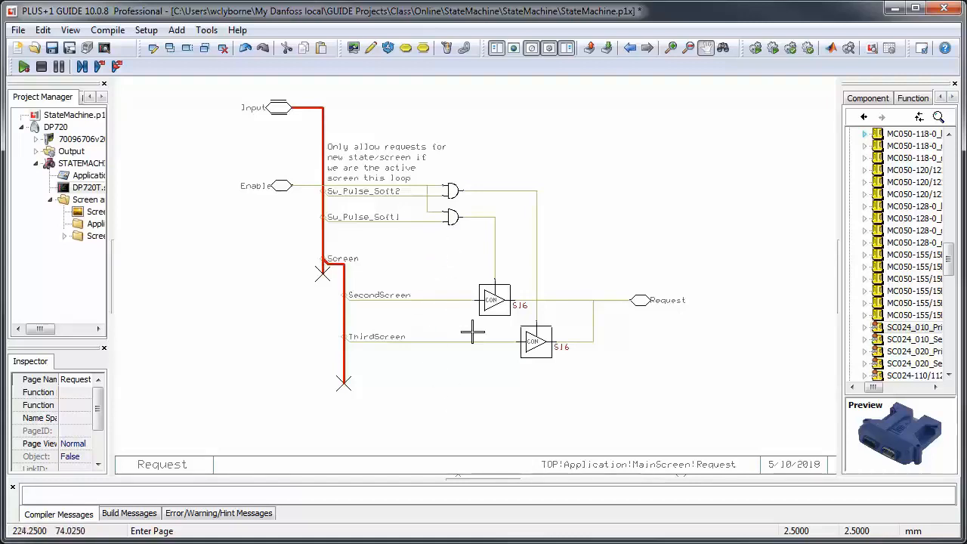
pyautogui.moveTo(539, 380)
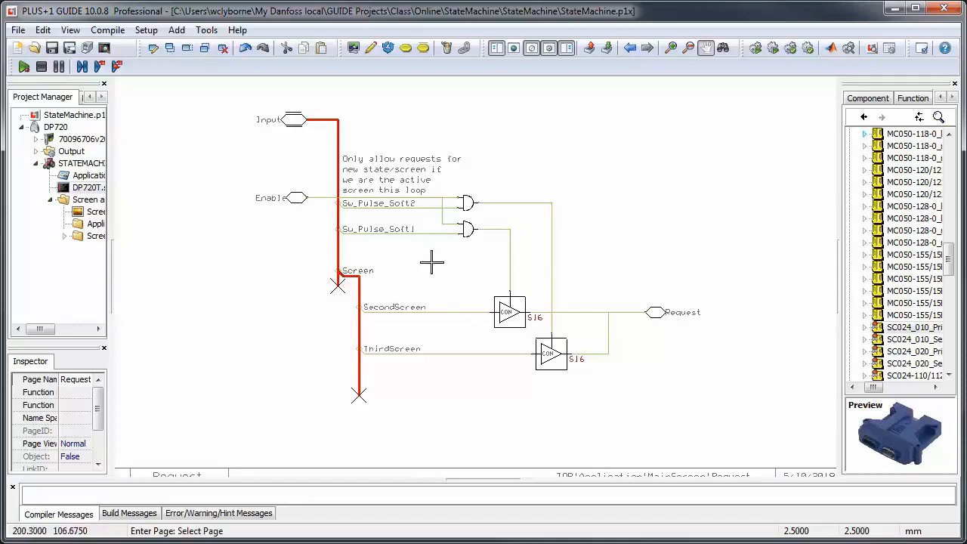
pyautogui.moveTo(400, 229)
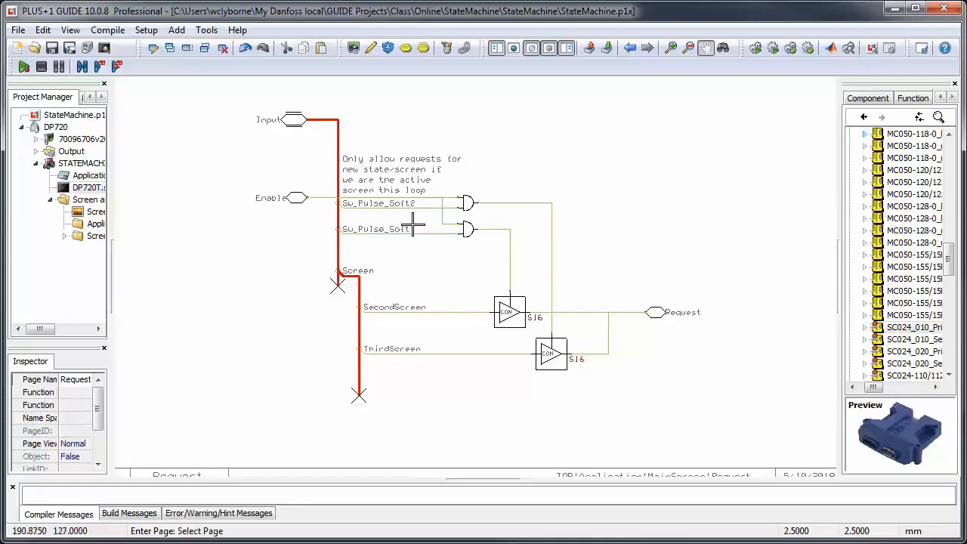
pyautogui.moveTo(440, 228)
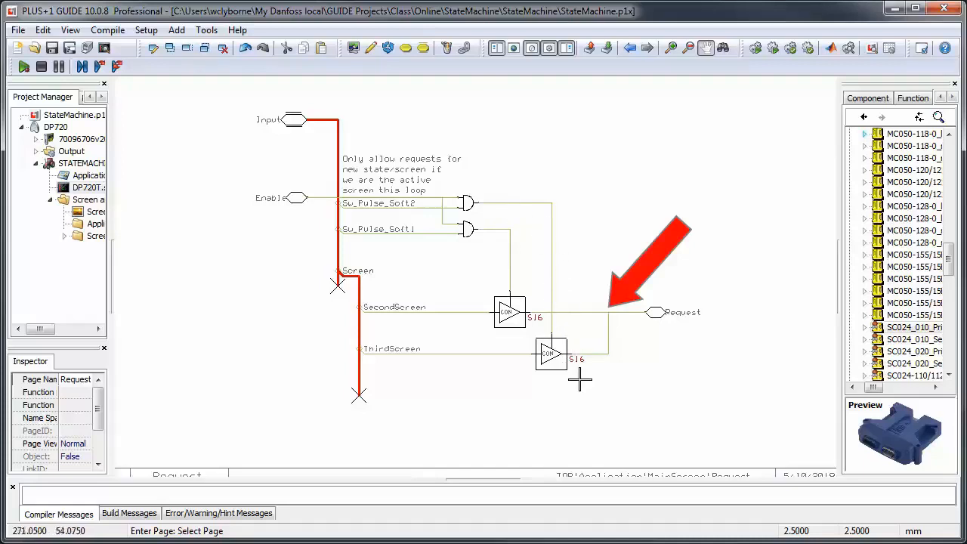
pyautogui.moveTo(549, 407)
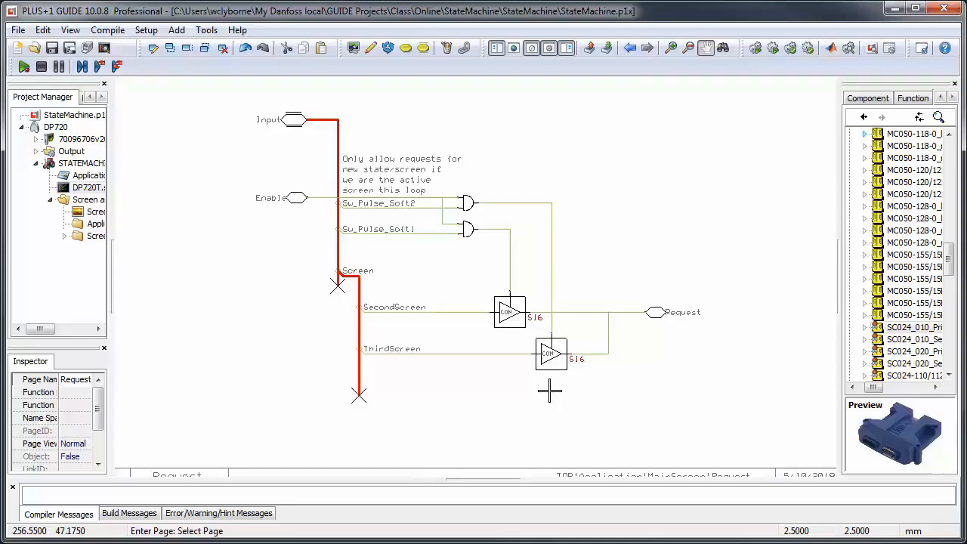
pyautogui.moveTo(553, 389)
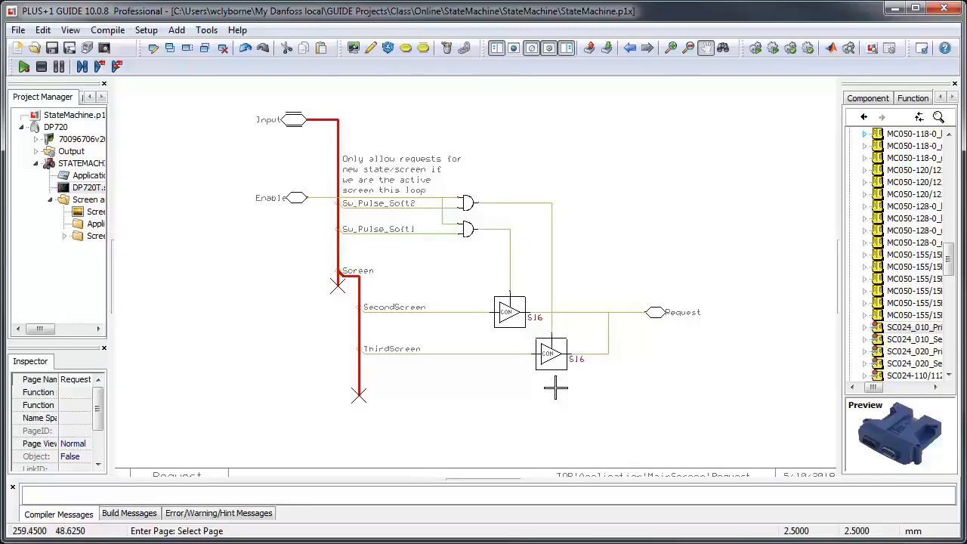
pyautogui.click(548, 357)
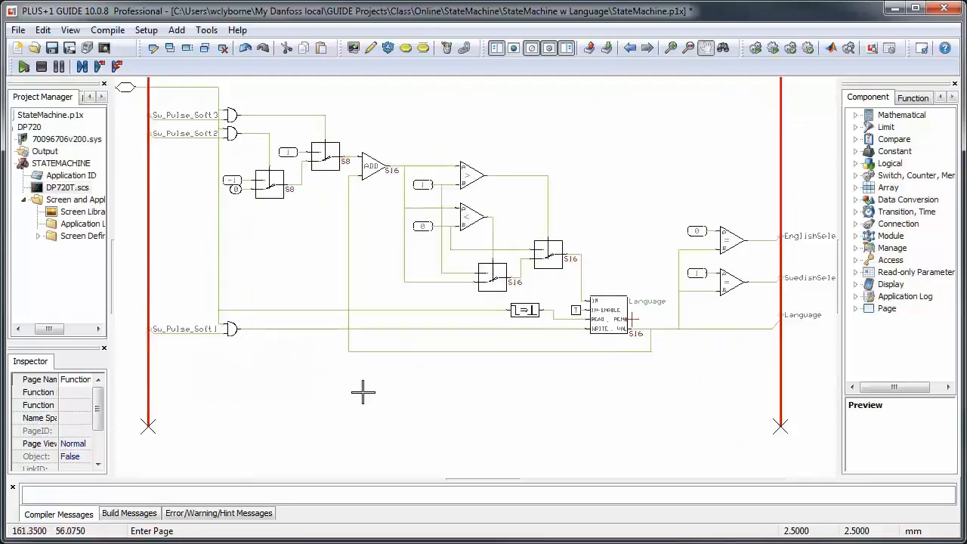
pyautogui.moveTo(444, 392)
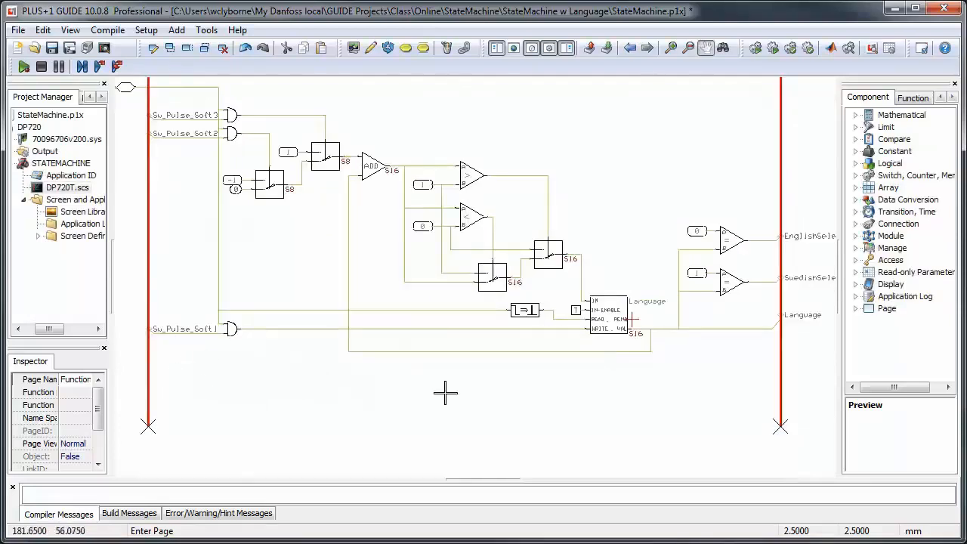
pyautogui.moveTo(788, 331)
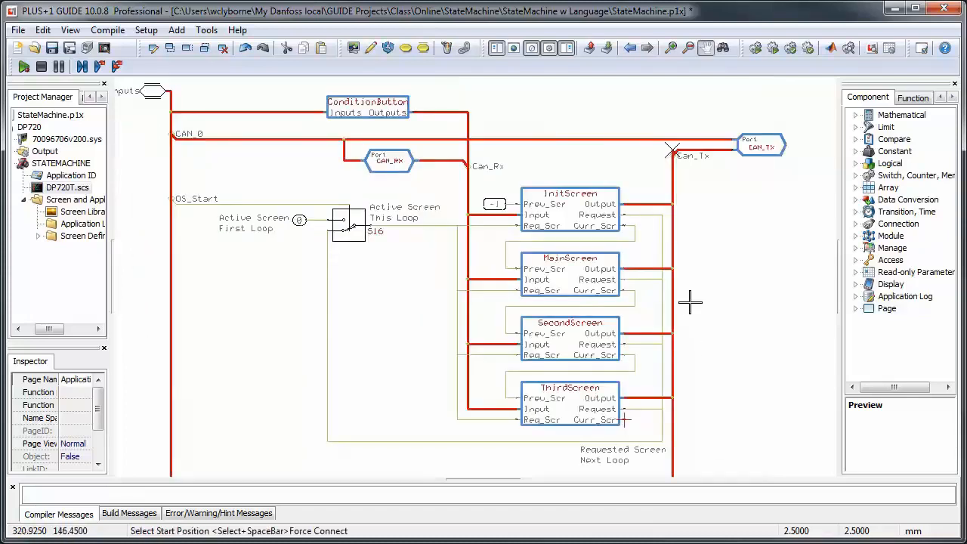
pyautogui.moveTo(695, 306)
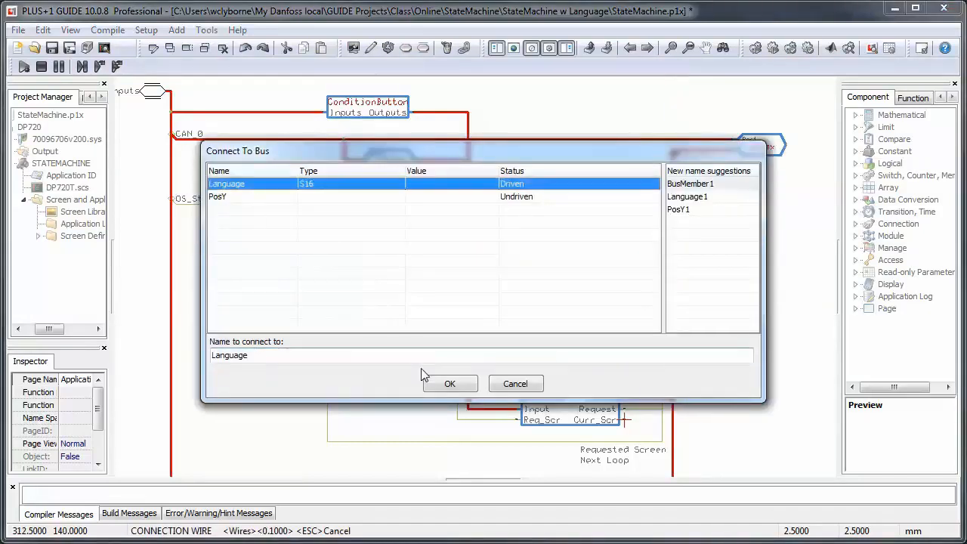
# - Confirm the Language signal as the wire's connection to the bus
pyautogui.click(449, 383)
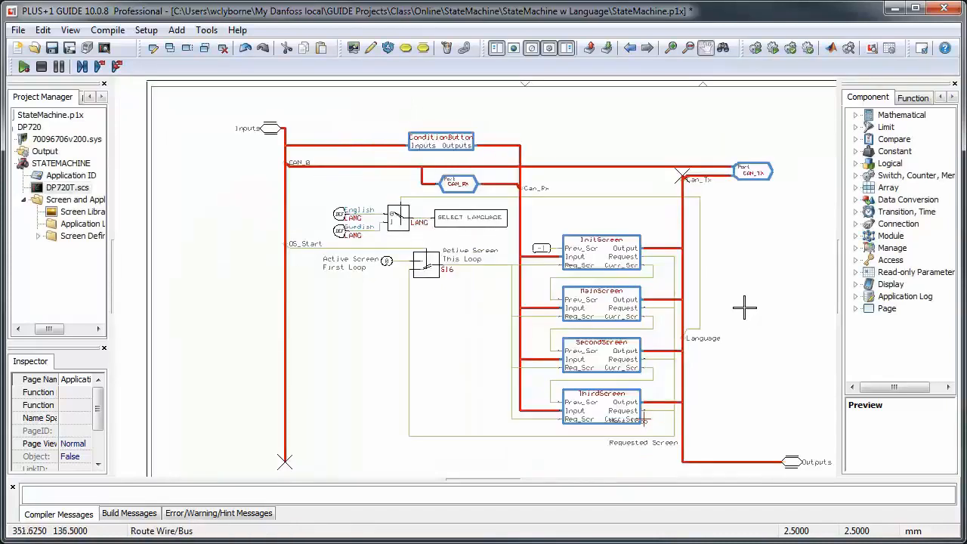
# - Copy the ThirdScreen block and place it below as ThirdScreen1
pyautogui.moveTo(744, 307); pyautogui.dragTo(686, 261)
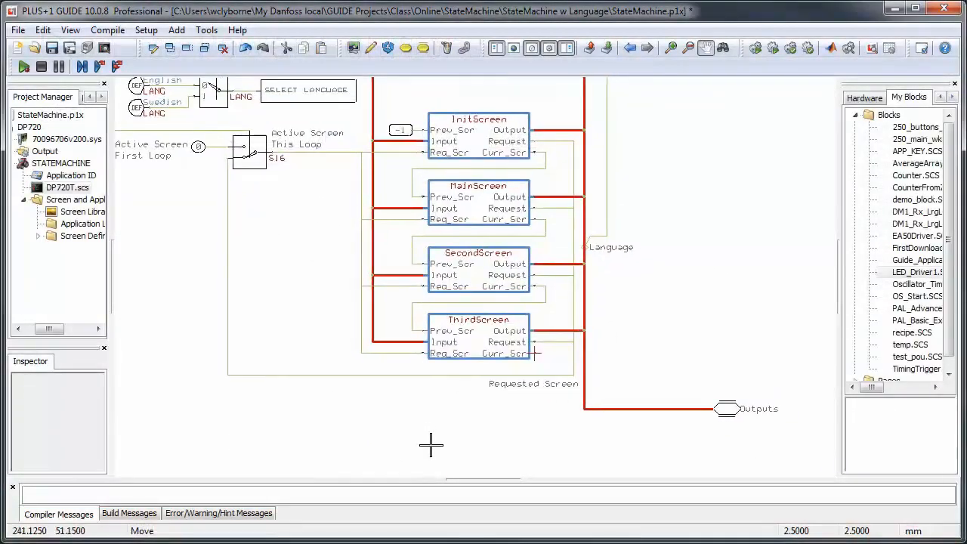
pyautogui.moveTo(148, 349)
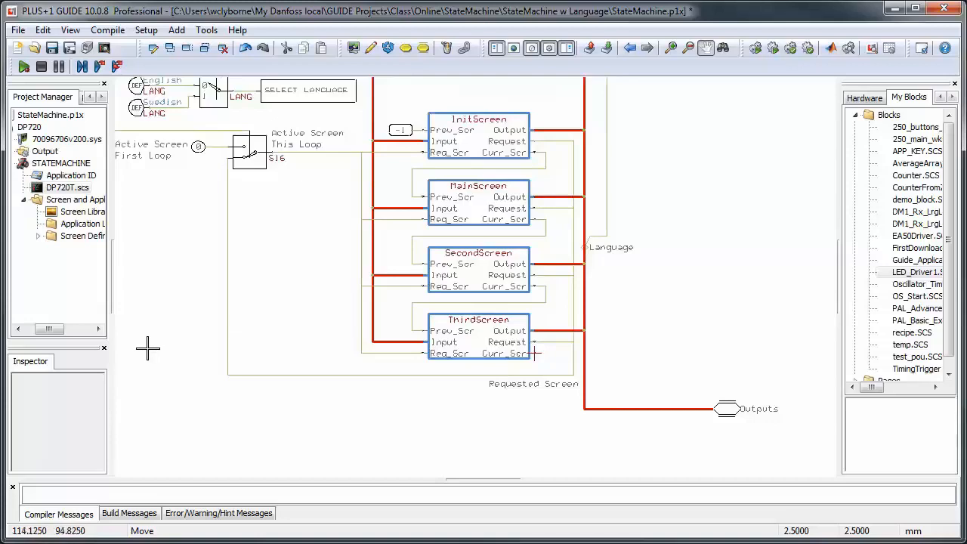
pyautogui.moveTo(177, 370); pyautogui.dragTo(788, 429)
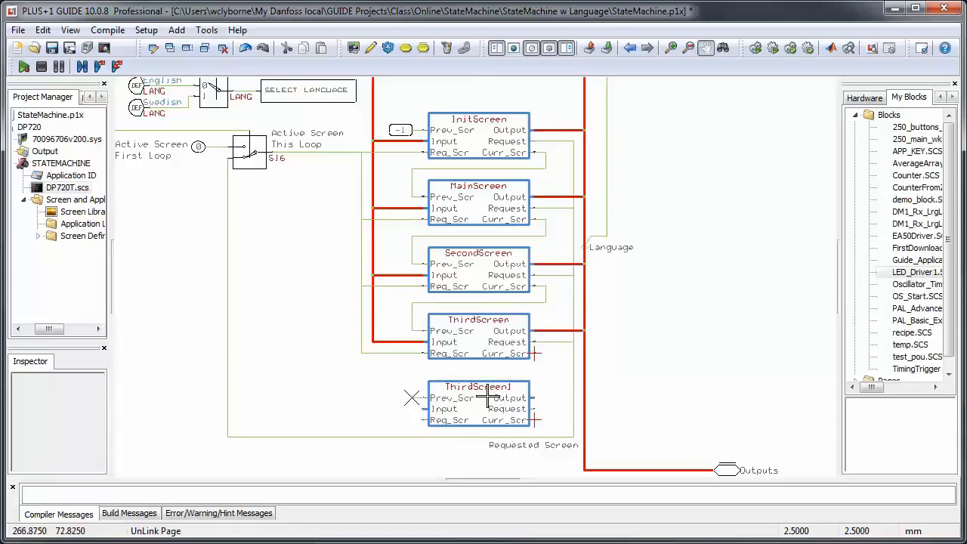
# - Rename the copied ThirdScreen1 page to FourthScreen in the Edit Page dialog
pyautogui.doubleClick(478, 386)
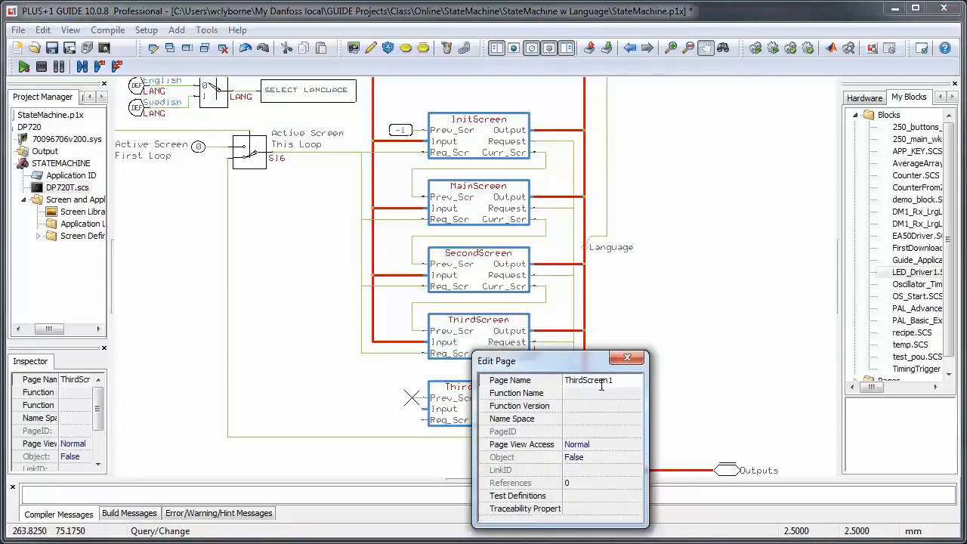
pyautogui.press('Backspace')
pyautogui.write('Fourt')
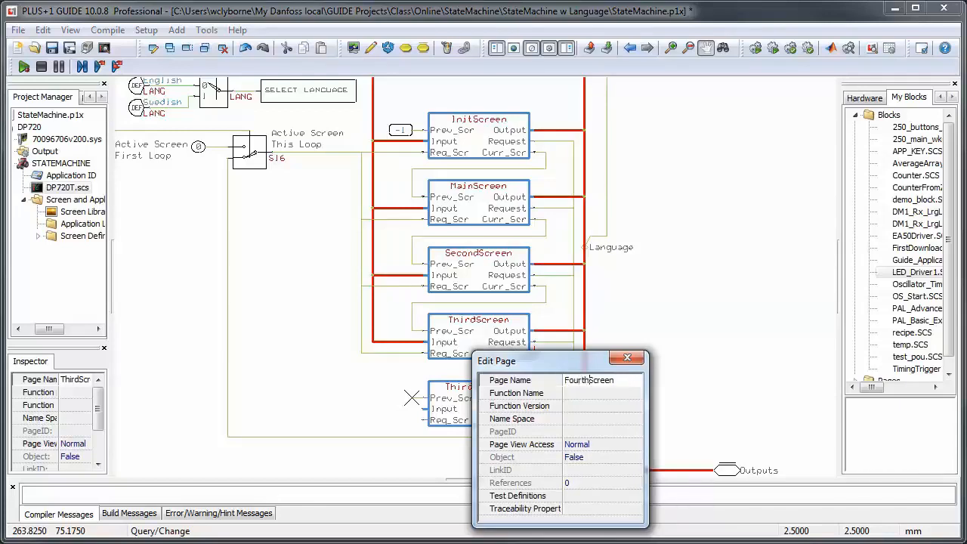
pyautogui.click(634, 358)
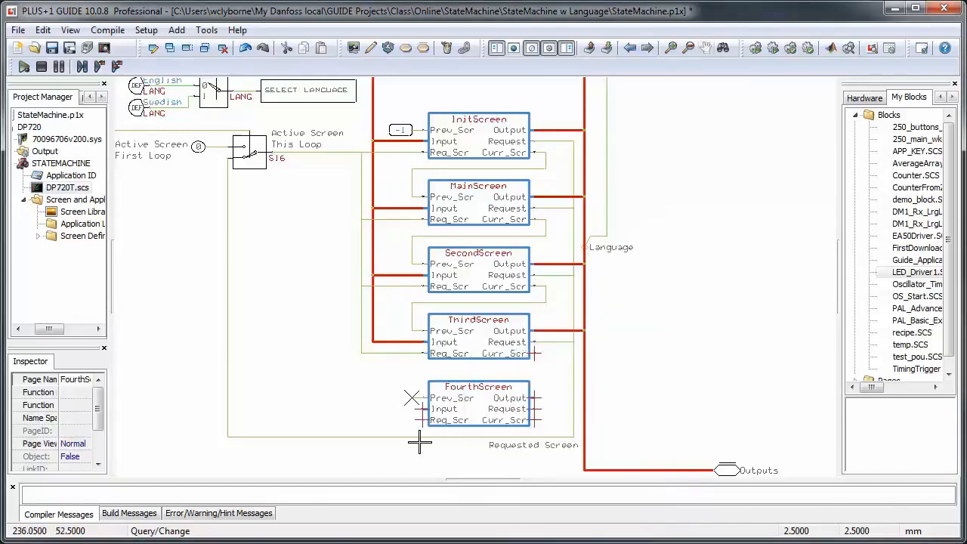